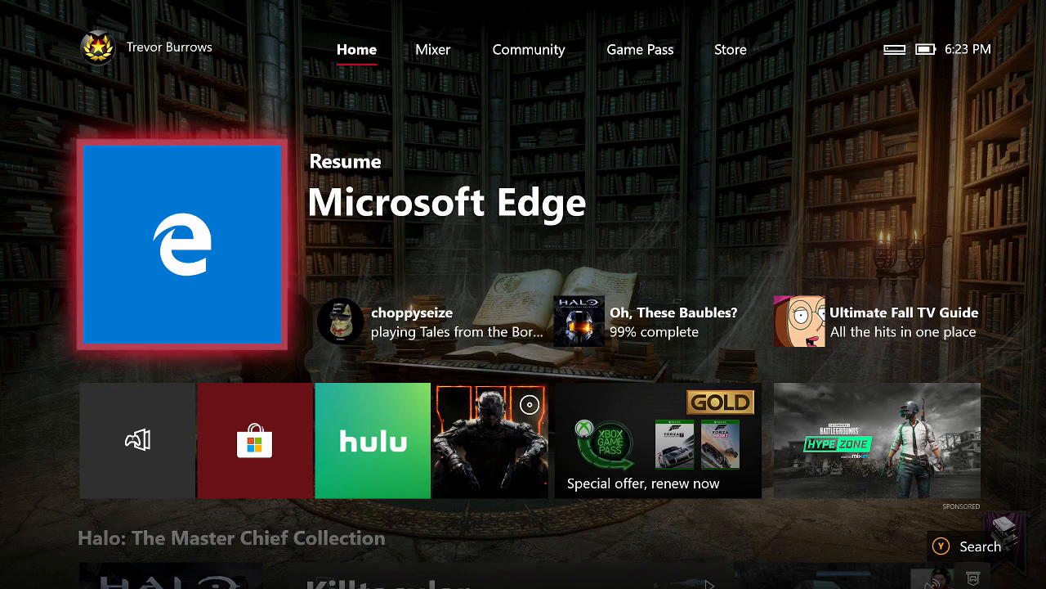
- Resume Microsoft Edge from its tile on the Xbox home screen
click(182, 244)
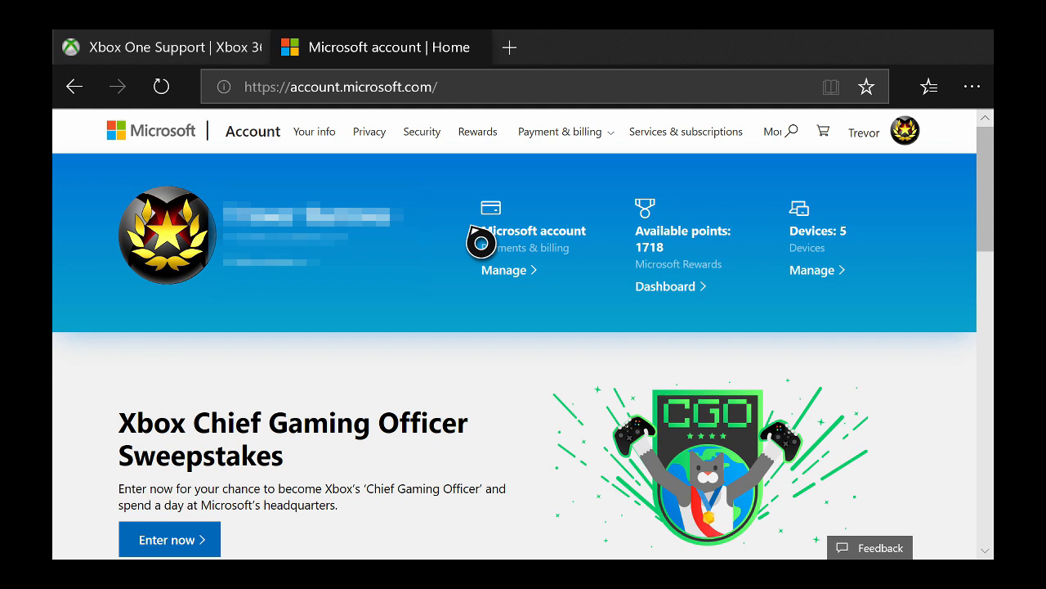
mouse_move(455, 197)
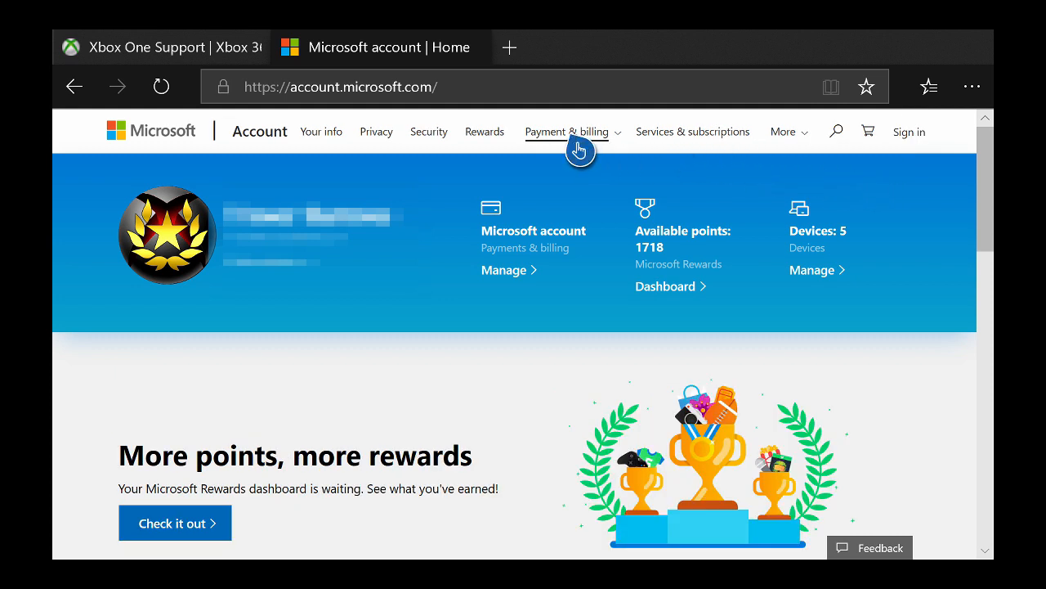
- Go to Order history under Payment & billing to find the Call of Duty: Black Ops 4 order
click(567, 131)
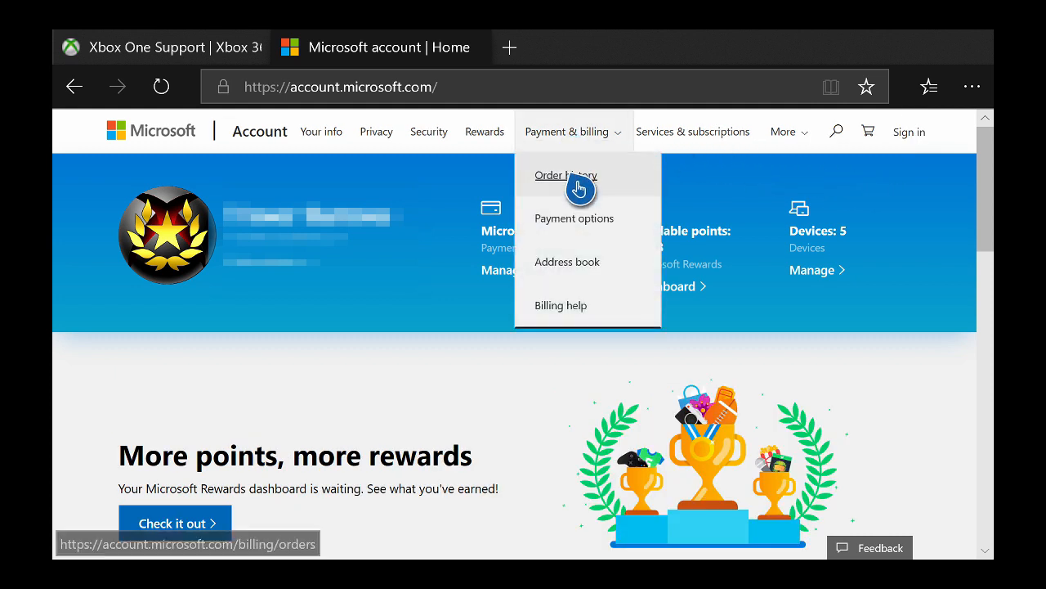
click(566, 175)
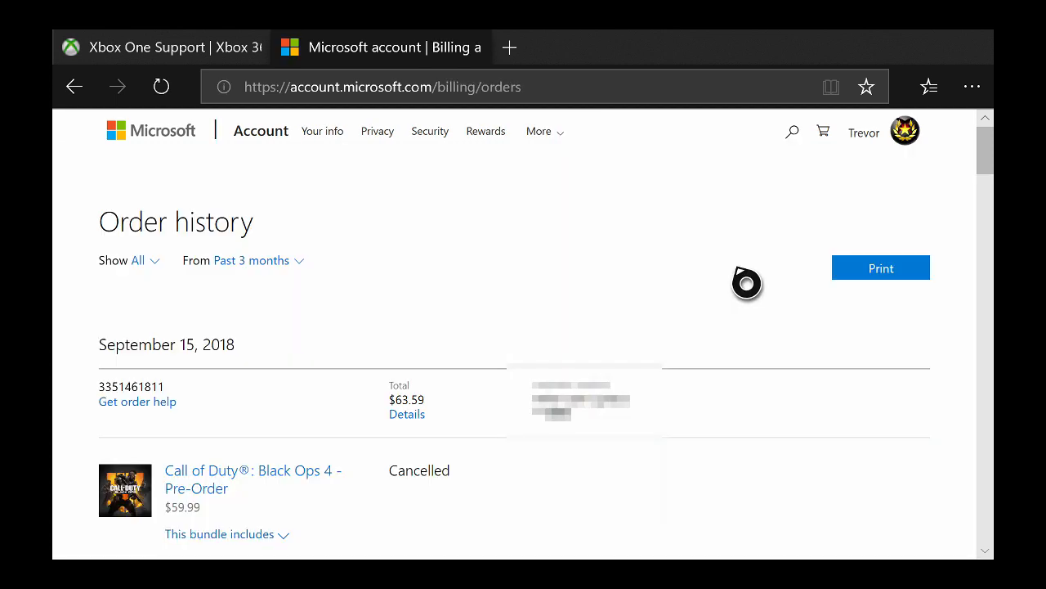
scroll(down, 3)
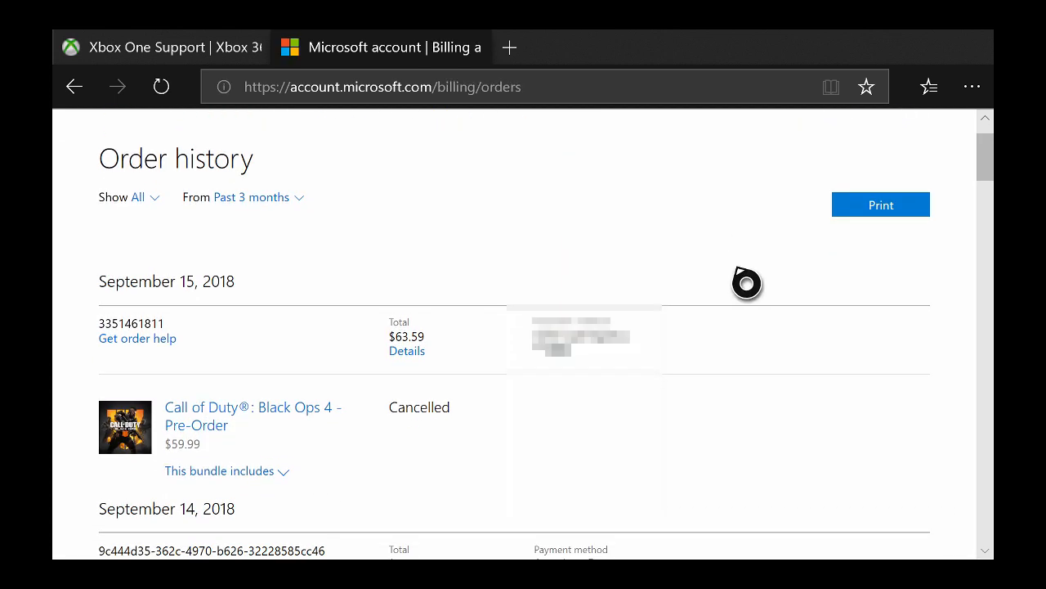
mouse_move(384, 307)
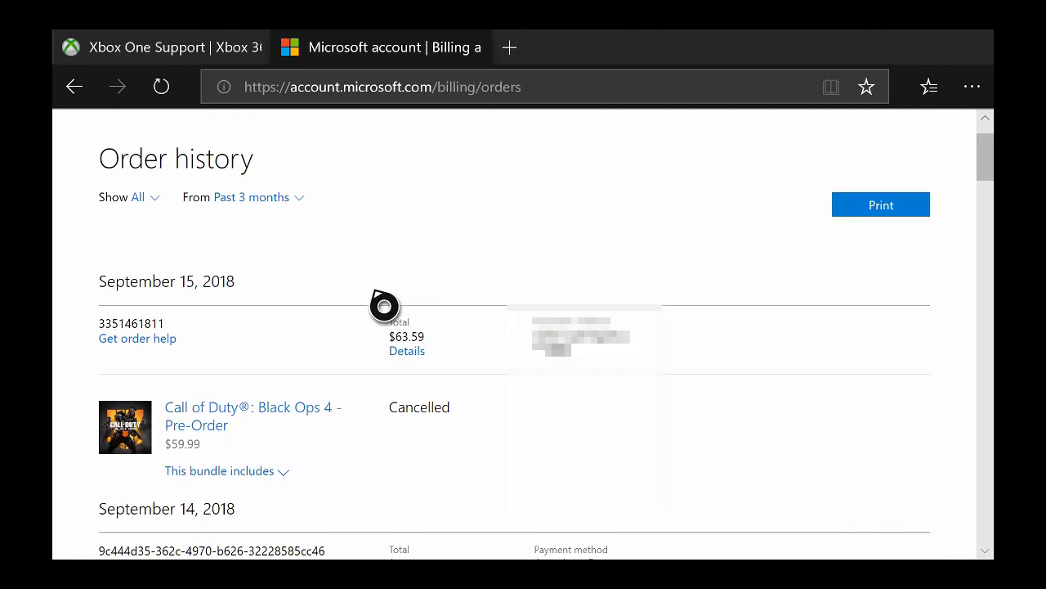
mouse_move(256, 413)
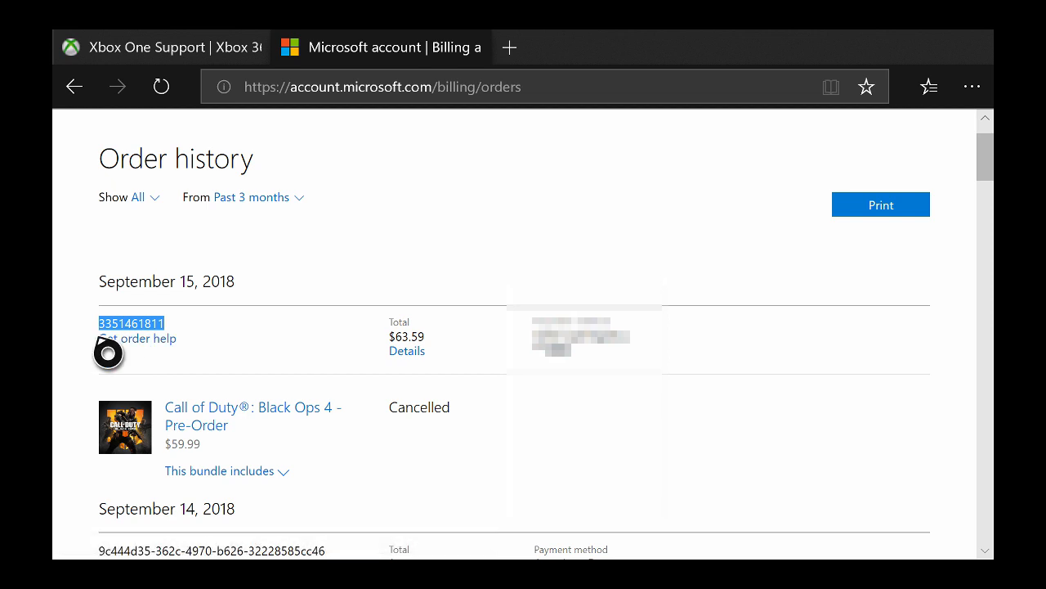
mouse_move(168, 351)
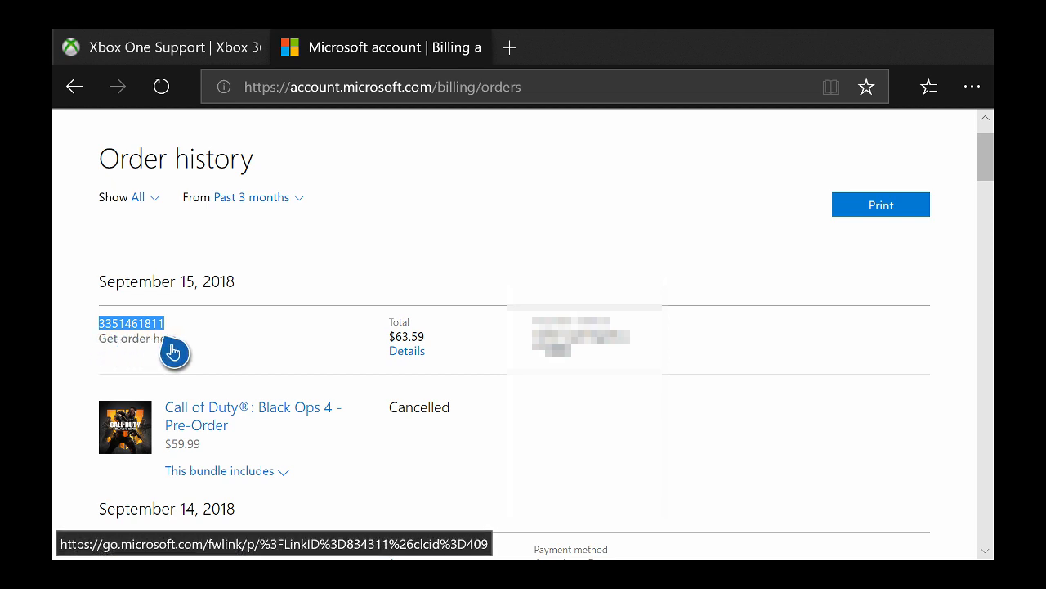
mouse_move(110, 352)
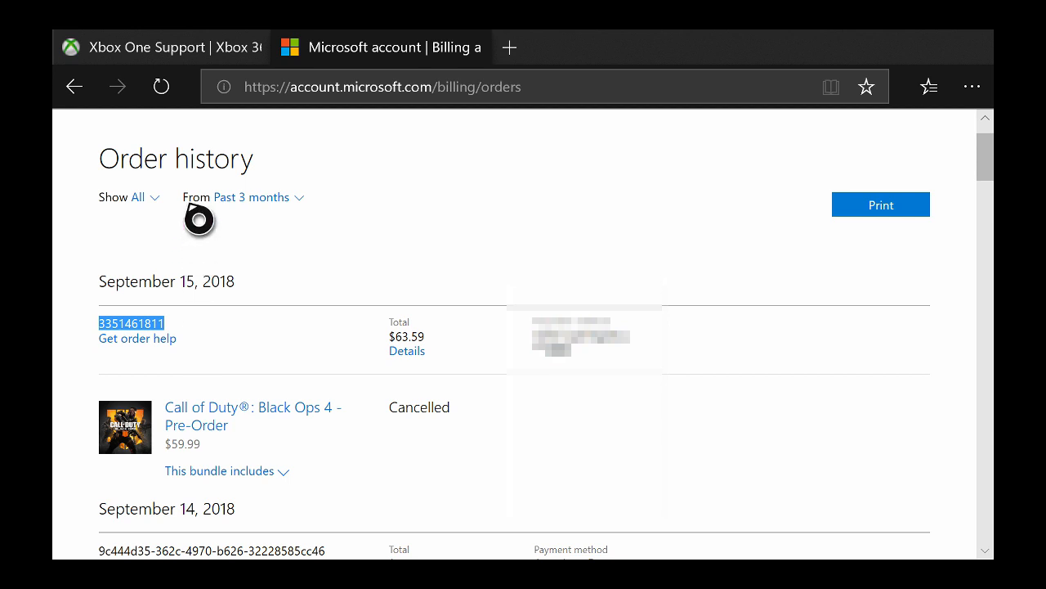
click(159, 47)
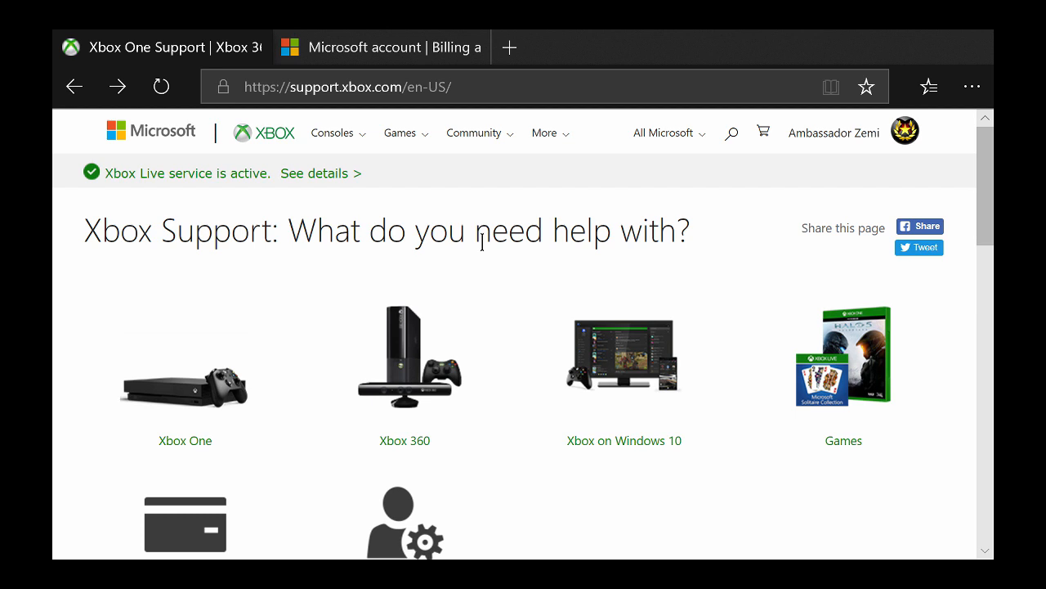
mouse_move(867, 229)
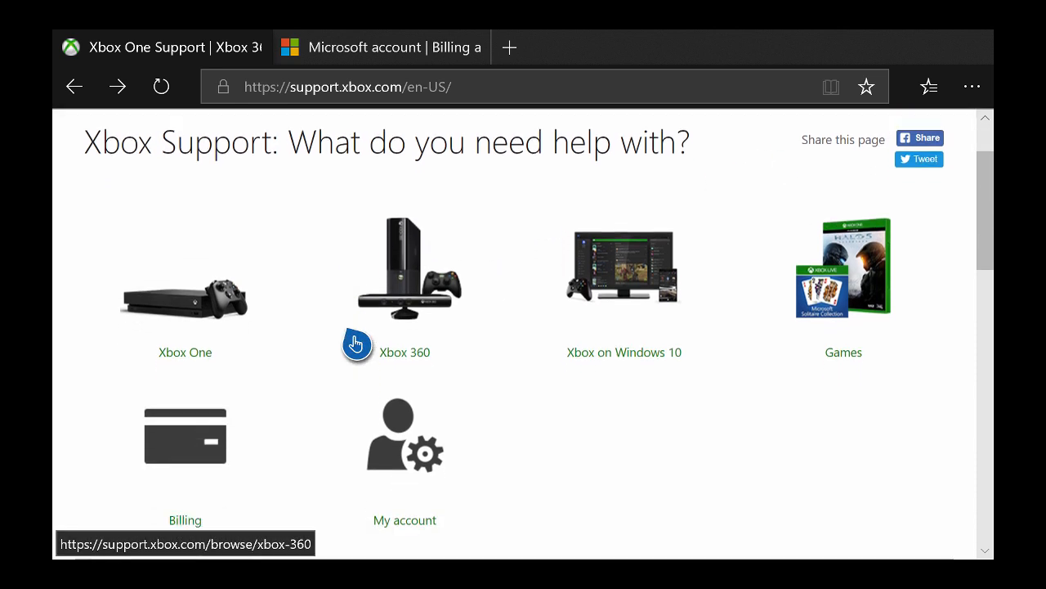
- Open the Billing support topics, then Contact us under Support resources
scroll(down, 3)
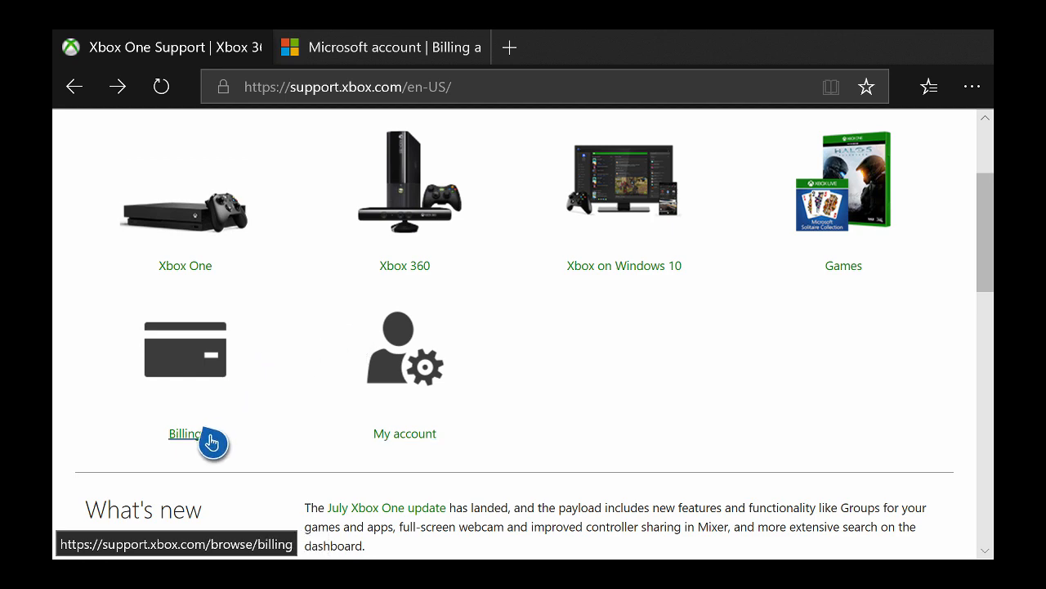
click(184, 433)
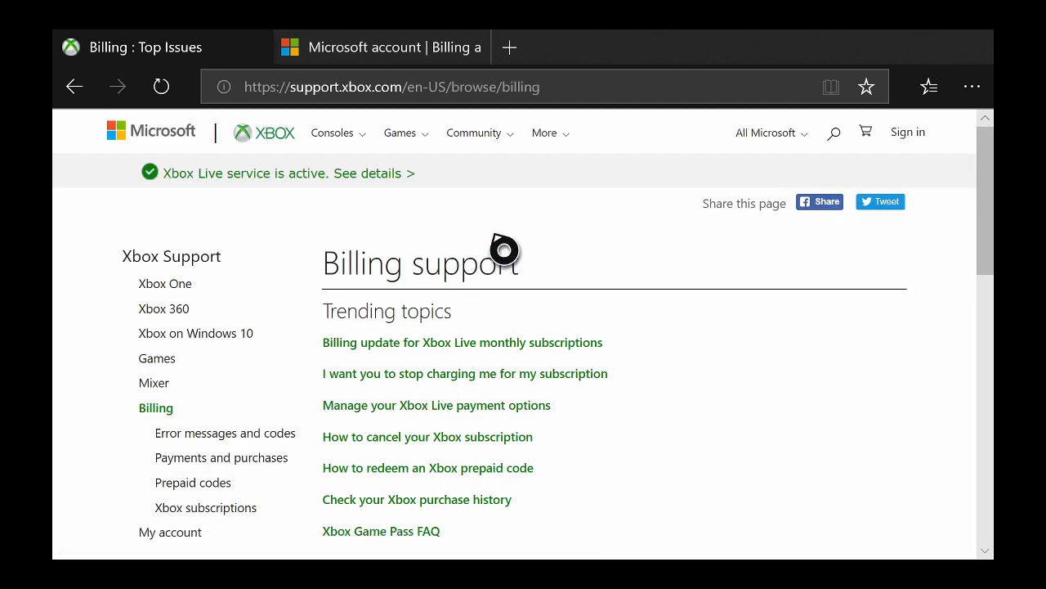
scroll(down, 3)
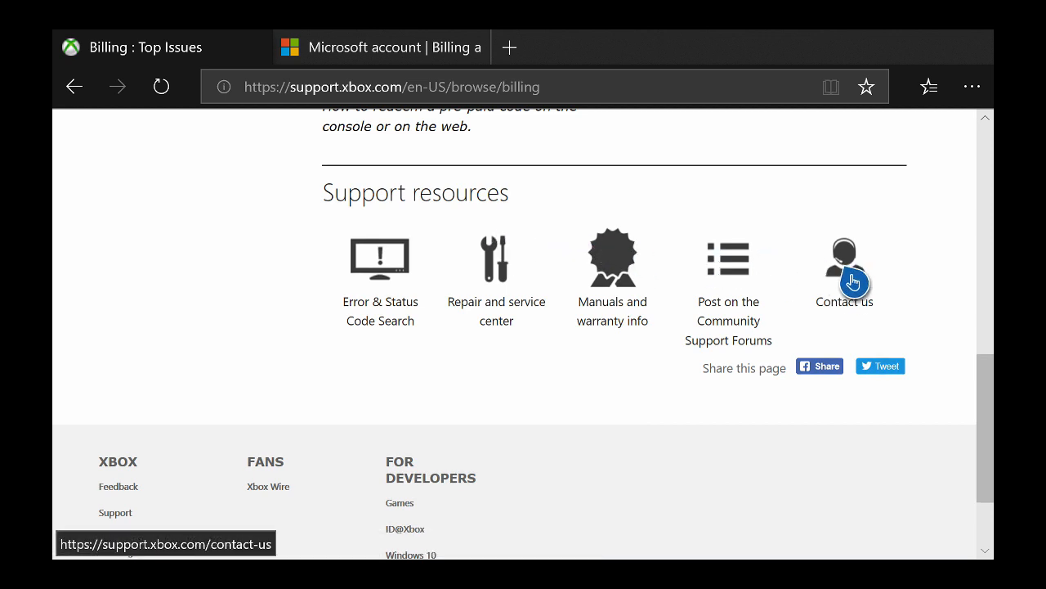
click(845, 258)
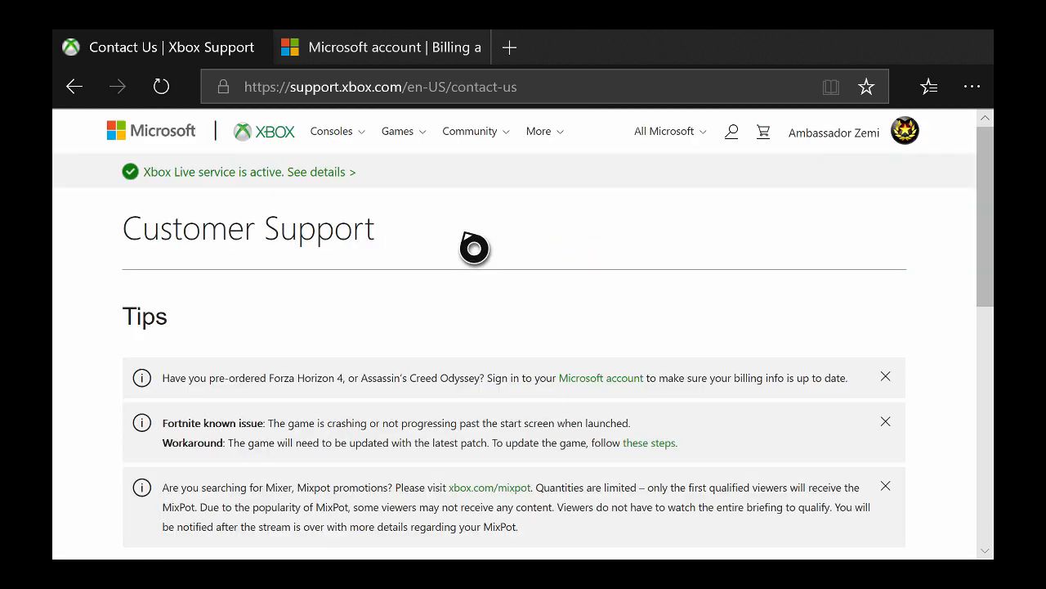
- Choose Billing, decline the virtual agent, and pick Request a refund to load the form
scroll(down, 3)
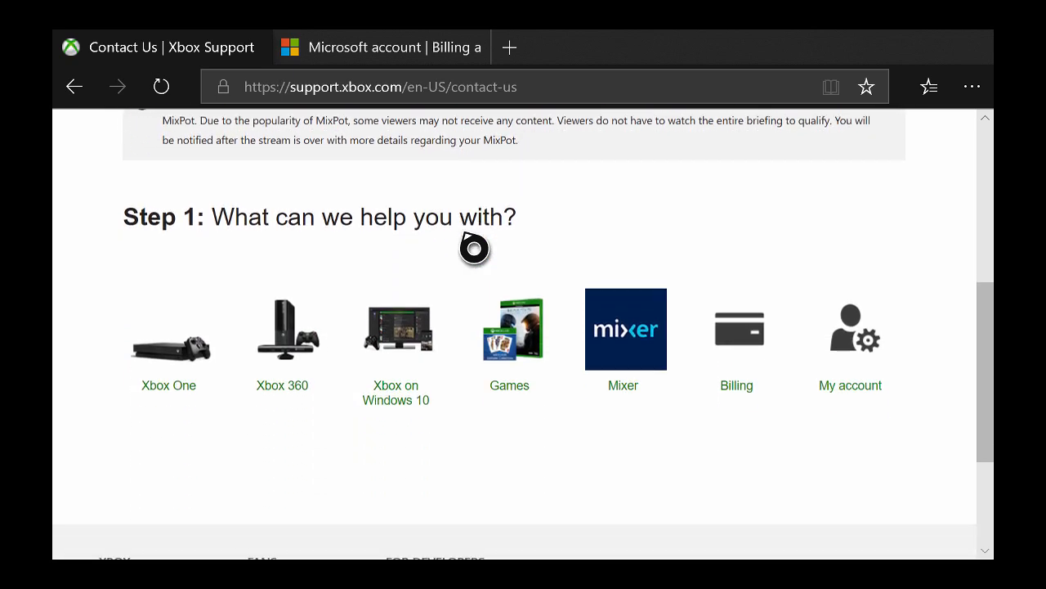
scroll(down, 3)
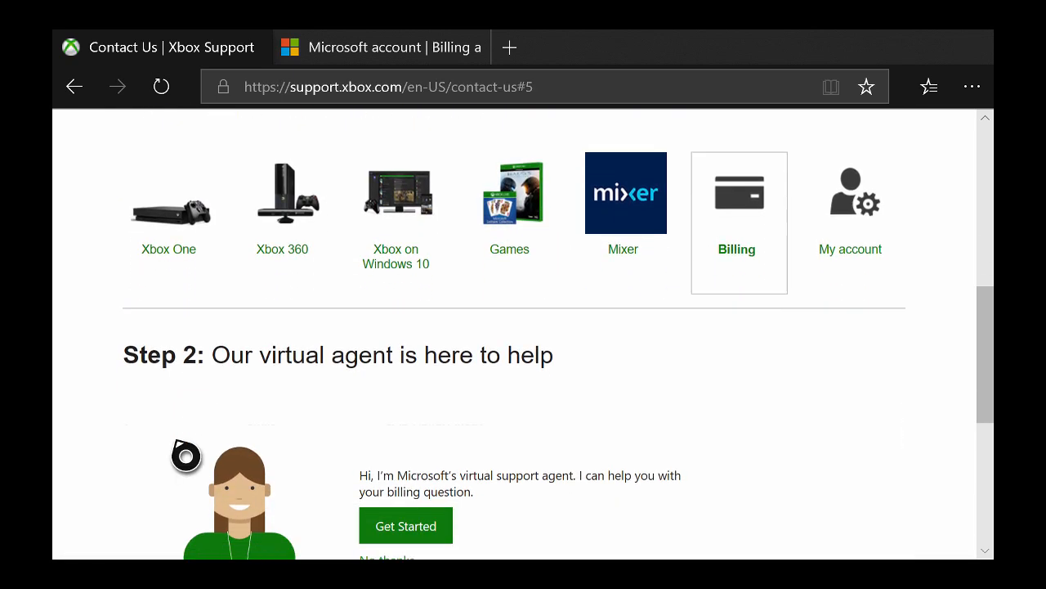
scroll(down, 3)
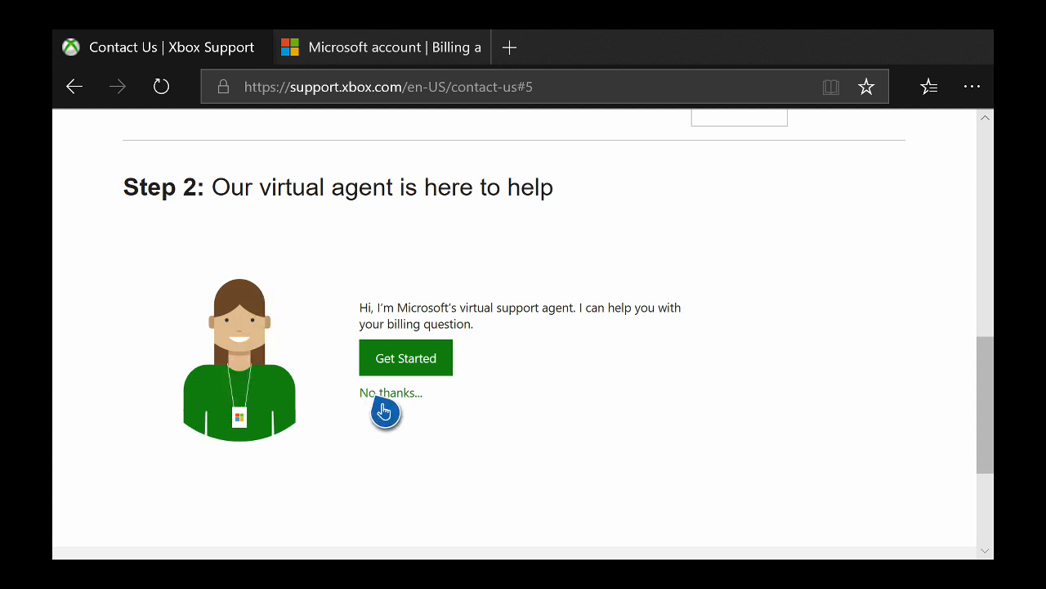
click(391, 392)
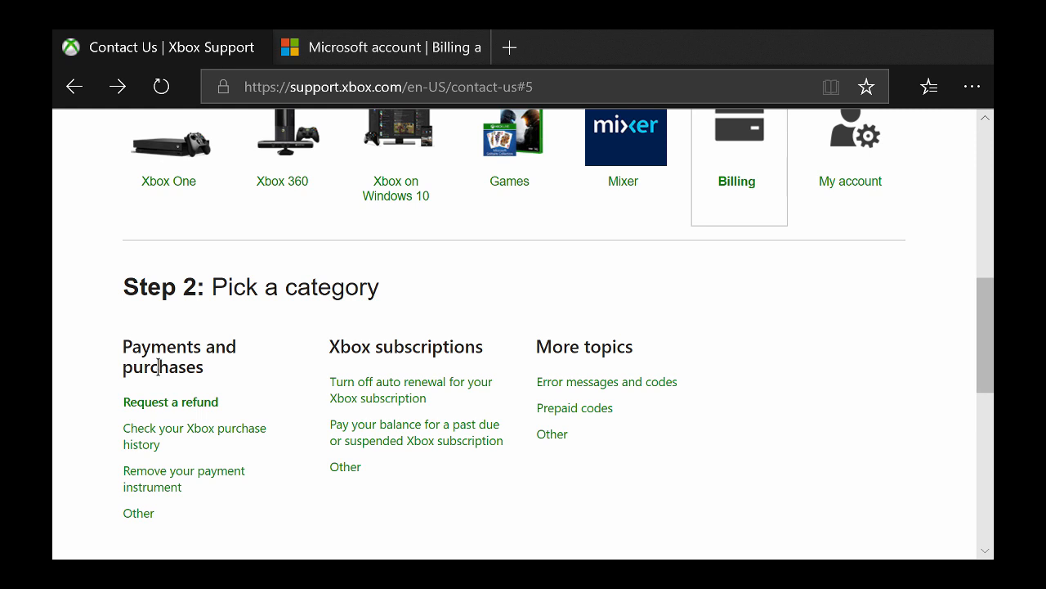
click(168, 418)
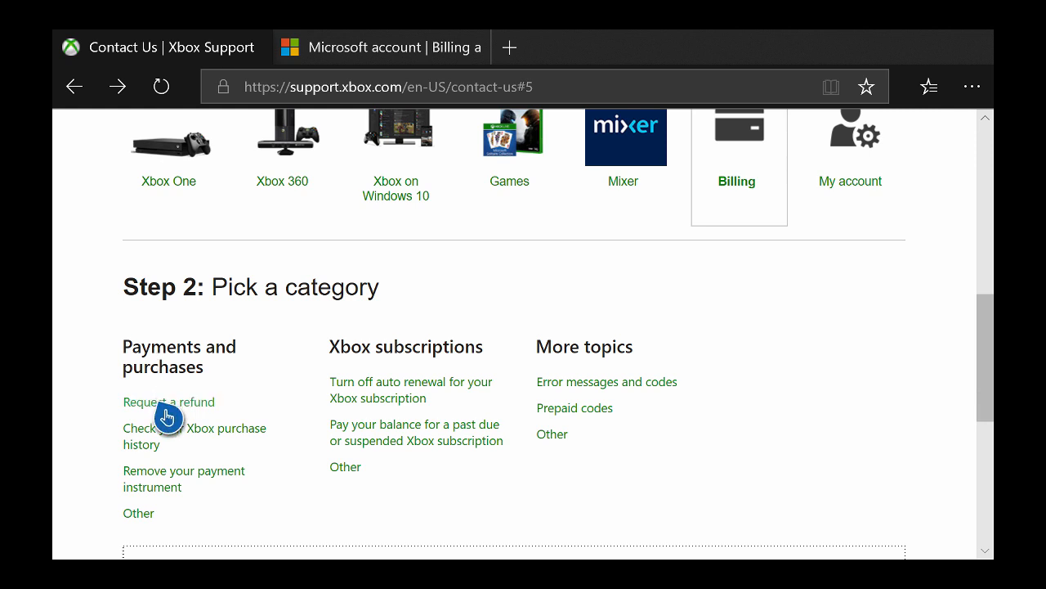
click(169, 403)
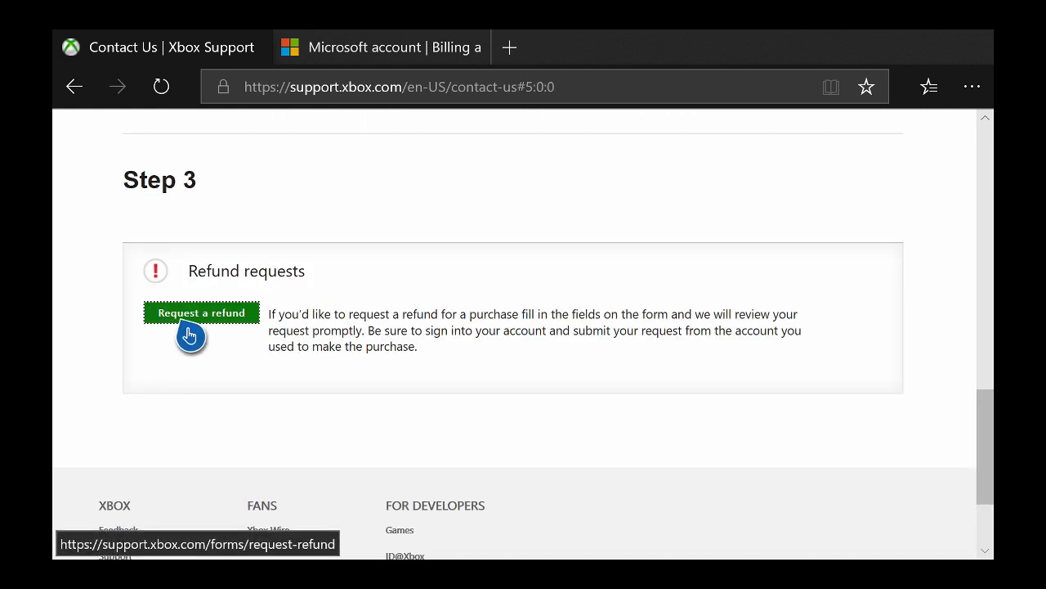
mouse_move(252, 332)
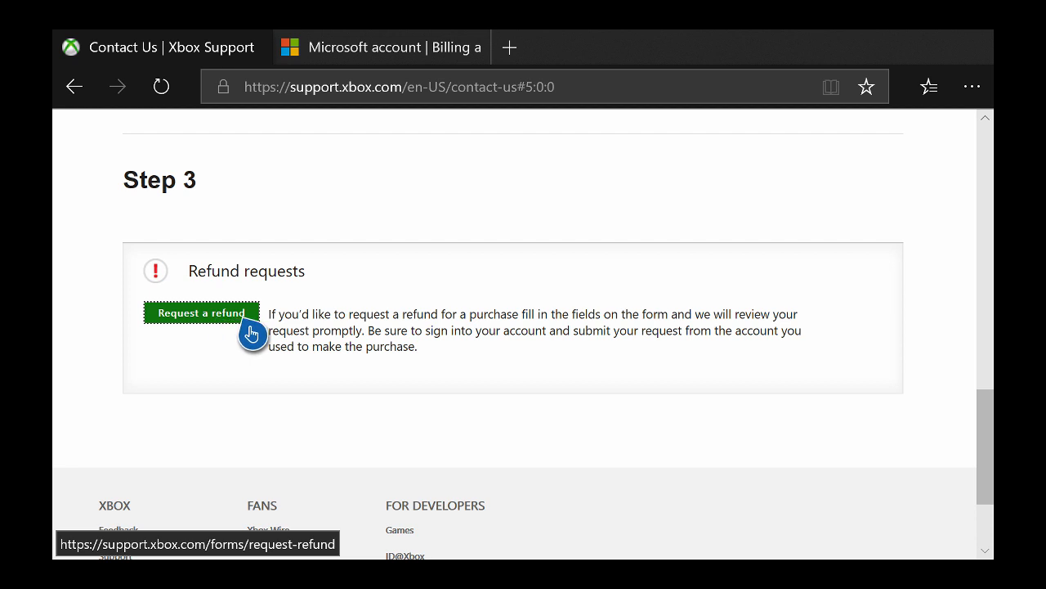
click(201, 312)
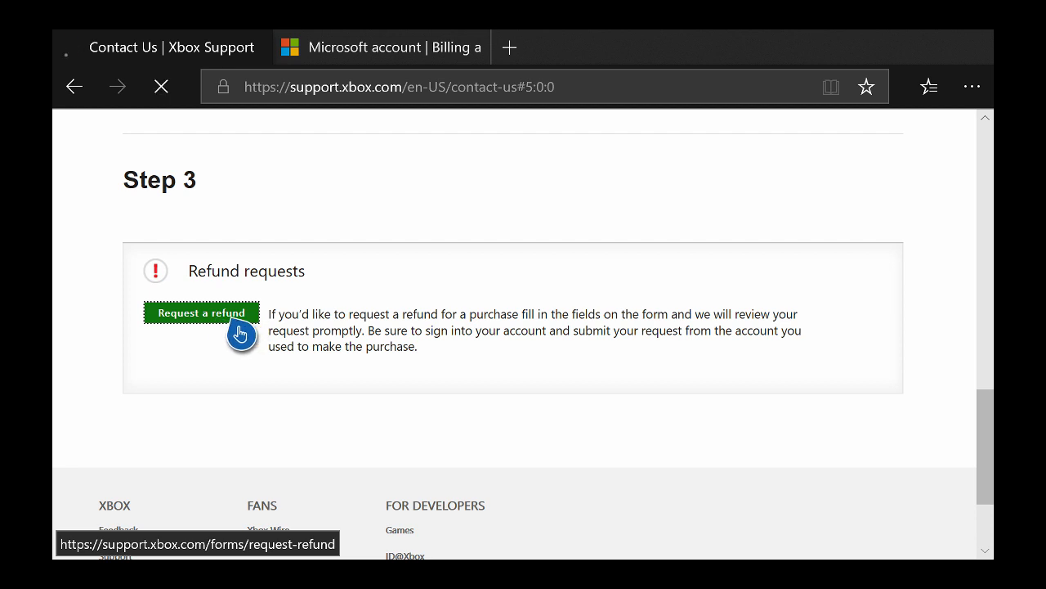
- Scroll the Request an Xbox refund form down to the Date of Purchase and Order Number fields
click(201, 313)
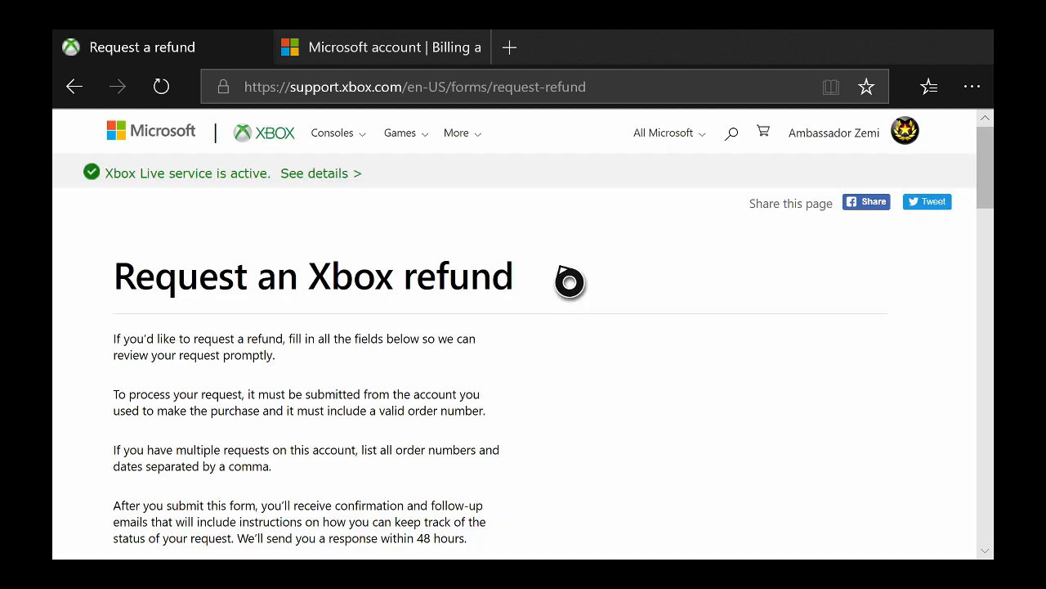
scroll(down, 3)
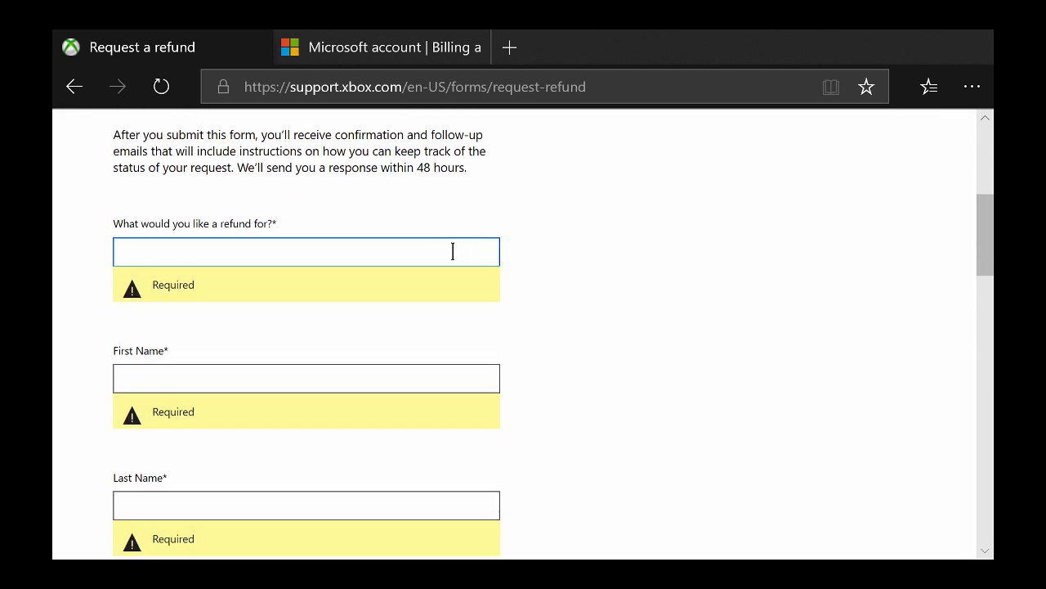
mouse_move(452, 263)
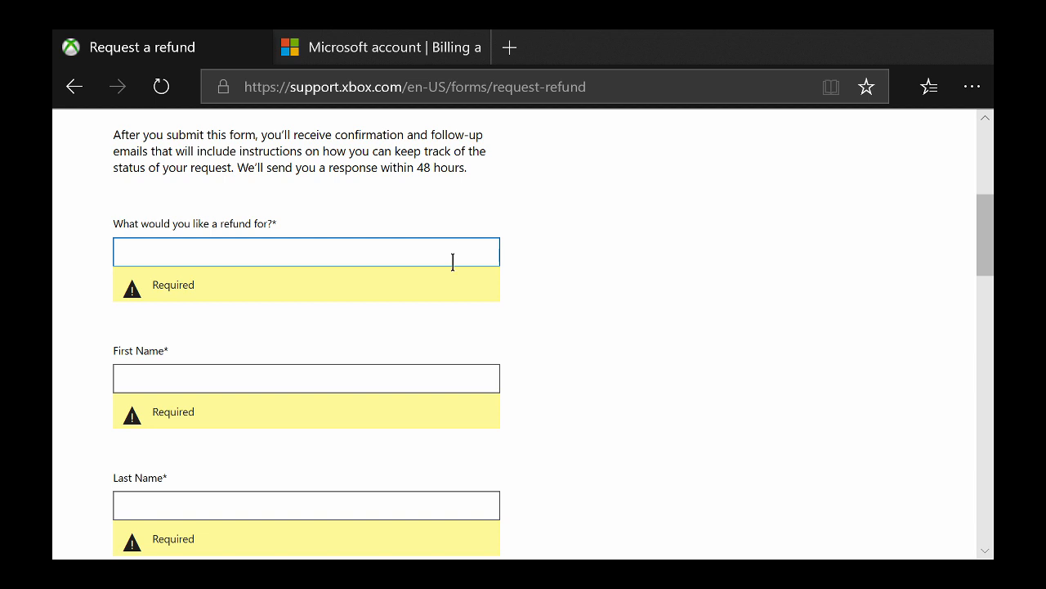
scroll(down, 3)
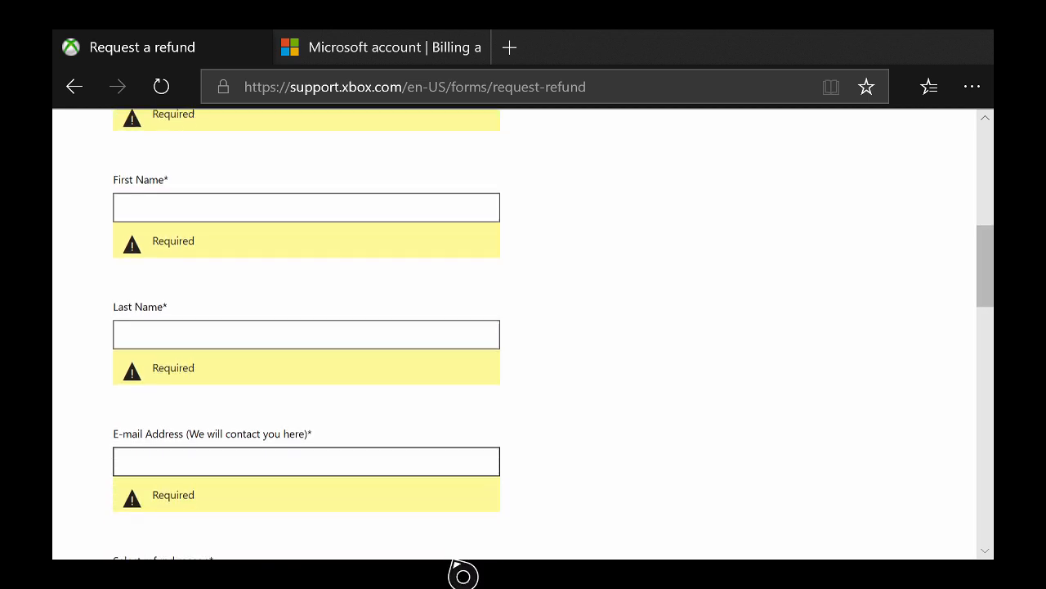
scroll(down, 3)
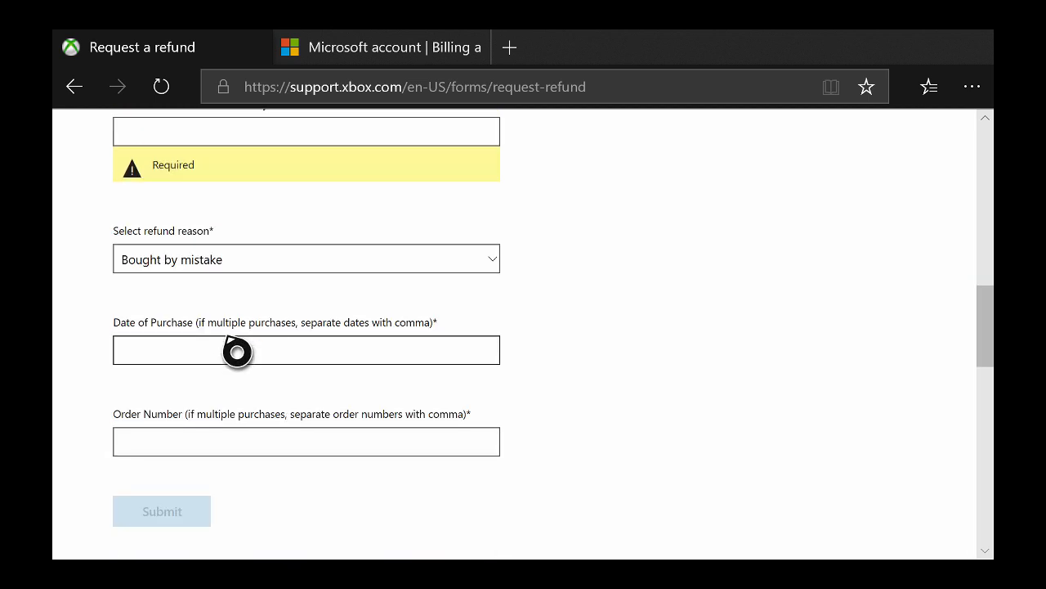
mouse_move(237, 441)
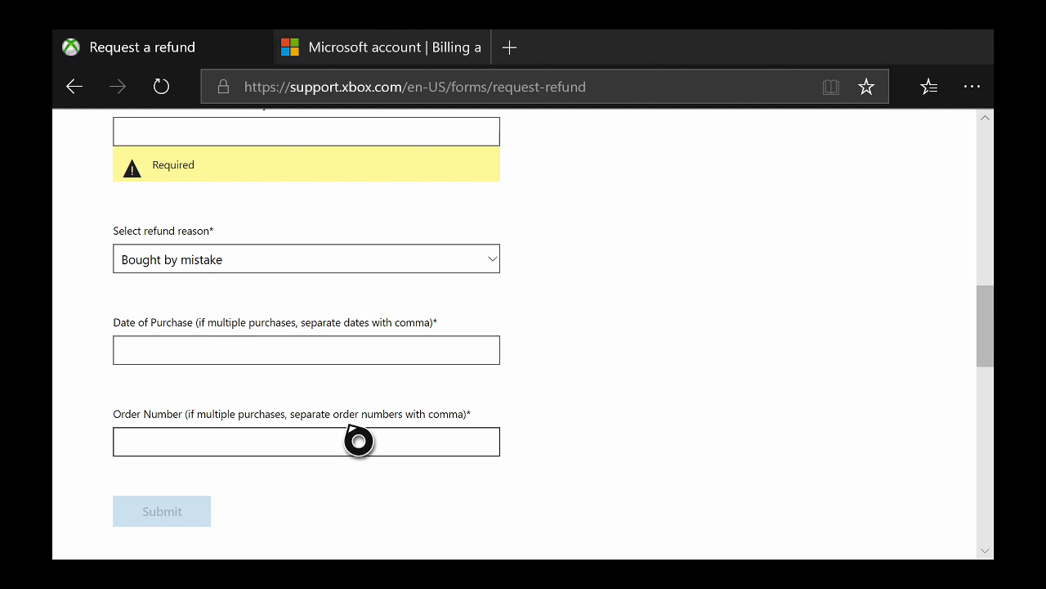
scroll(down, 3)
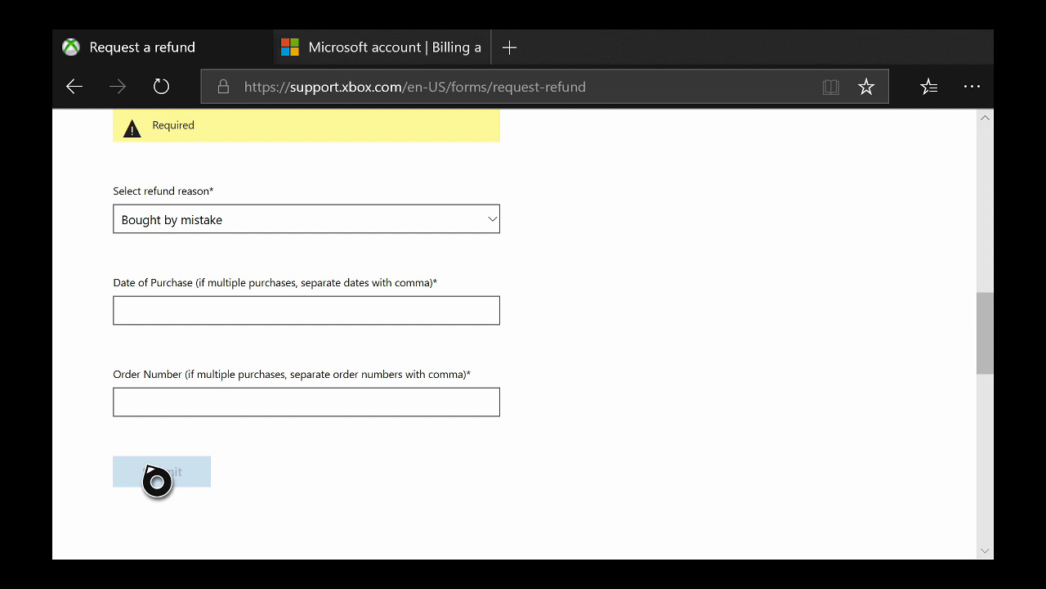
mouse_move(541, 464)
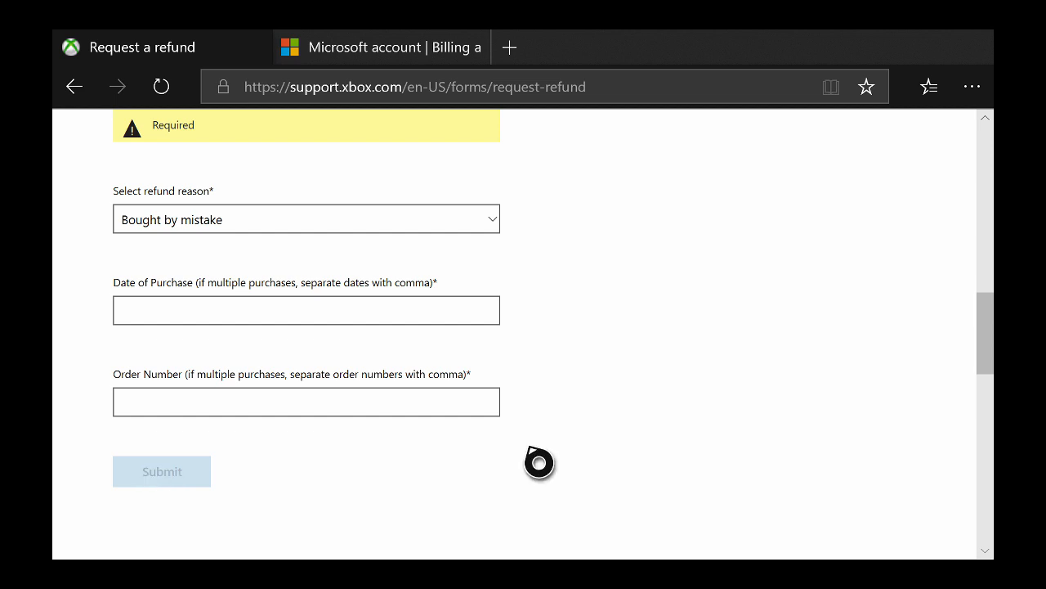